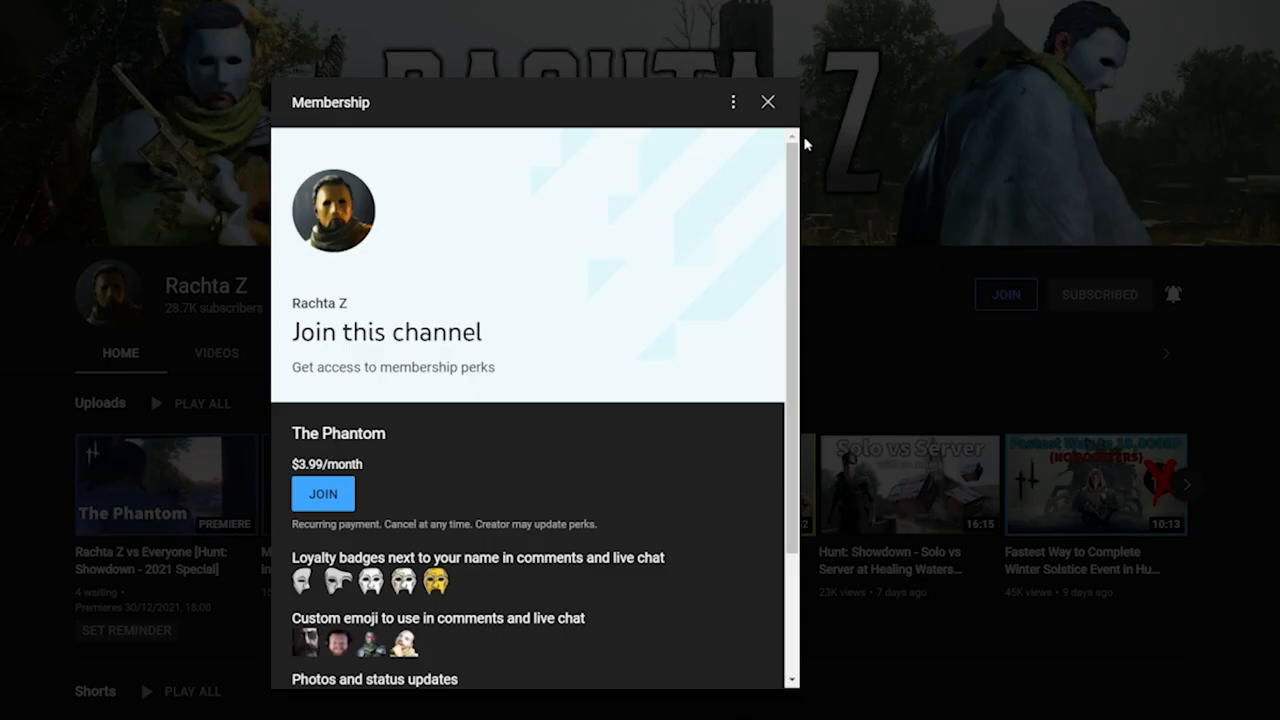
Dismiss the YouTube channel membership offer.
left_click(767, 101)
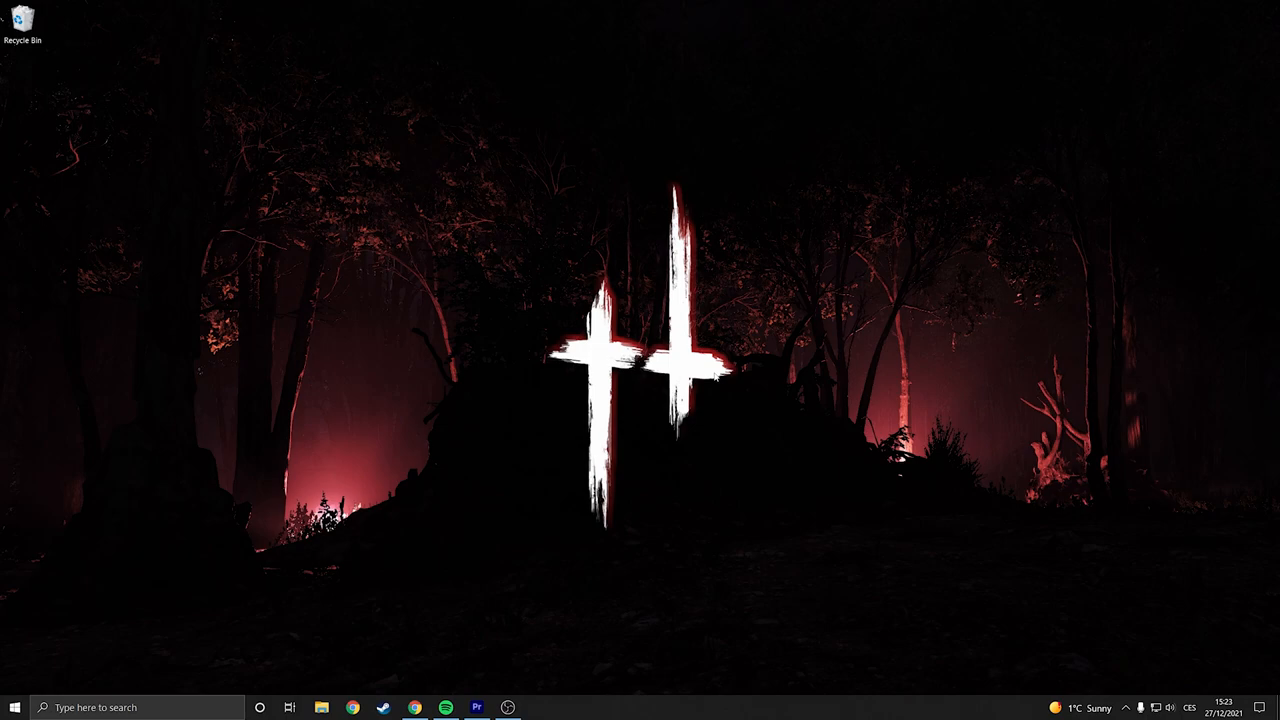
Reset this PC with Remove everything and Local reinstall, continuing past additional settings.
left_click(14, 707)
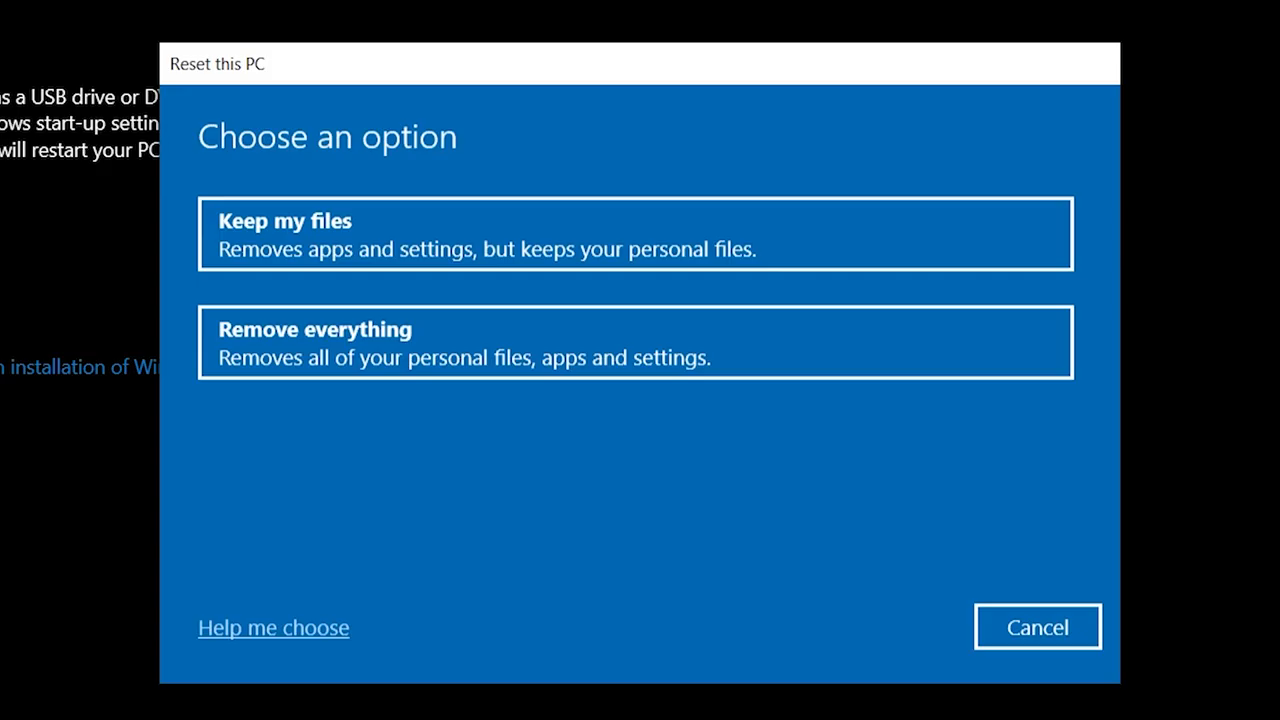
mouse_move(233, 383)
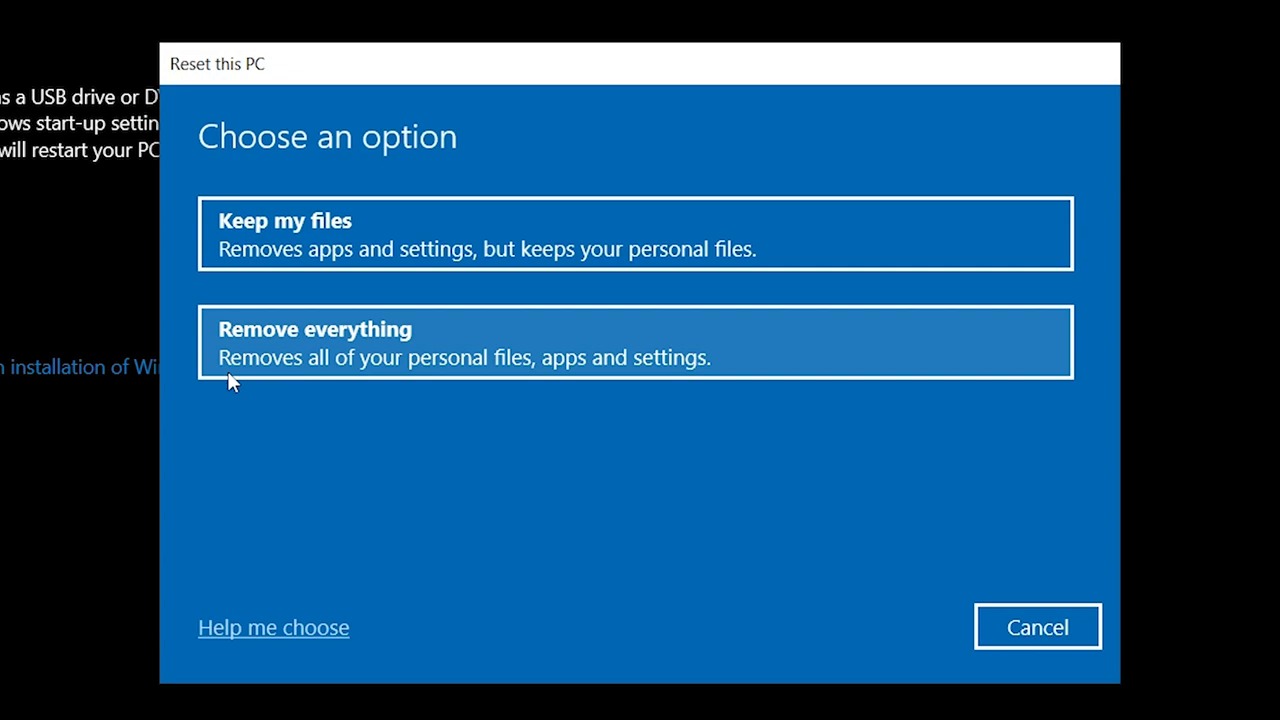
left_click(634, 342)
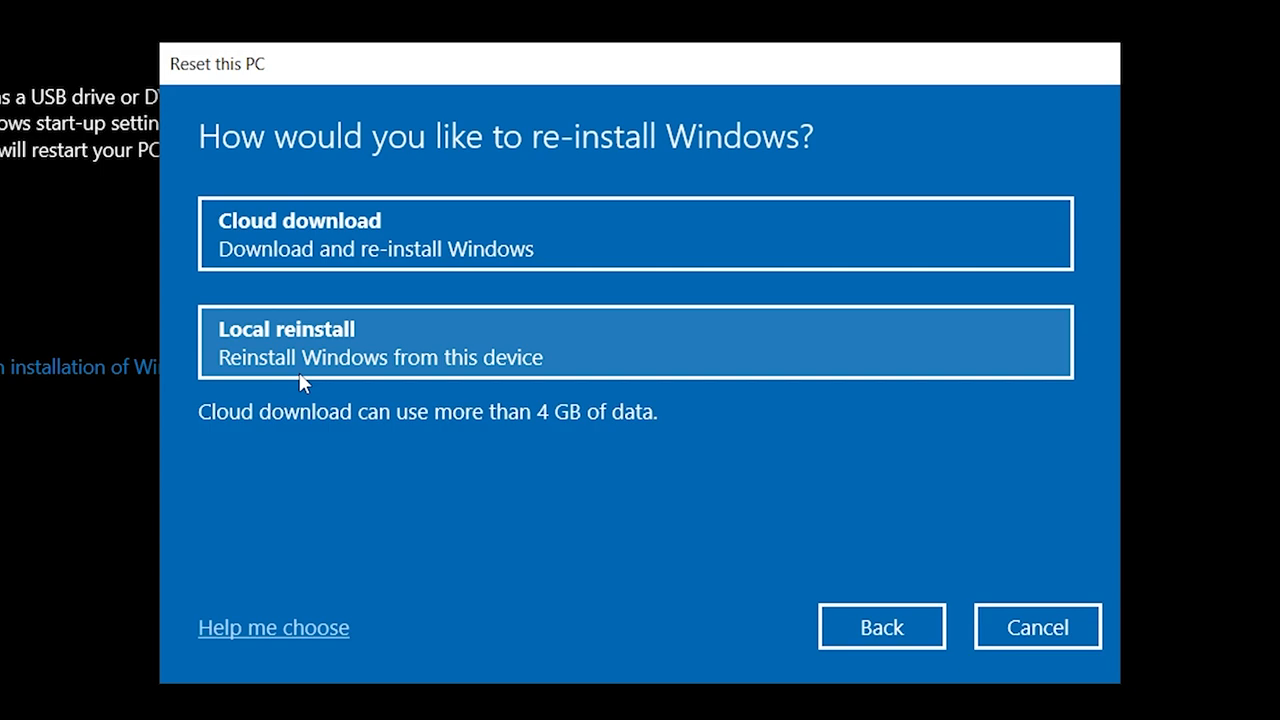
left_click(635, 341)
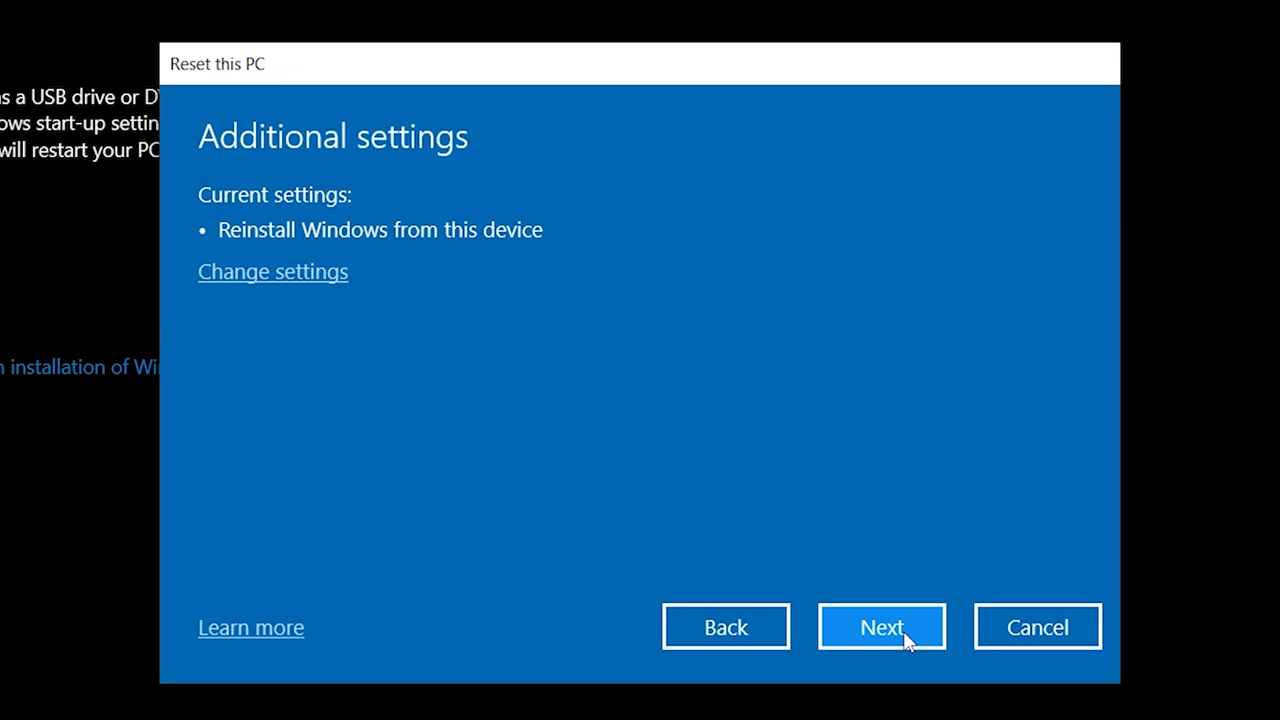
left_click(881, 627)
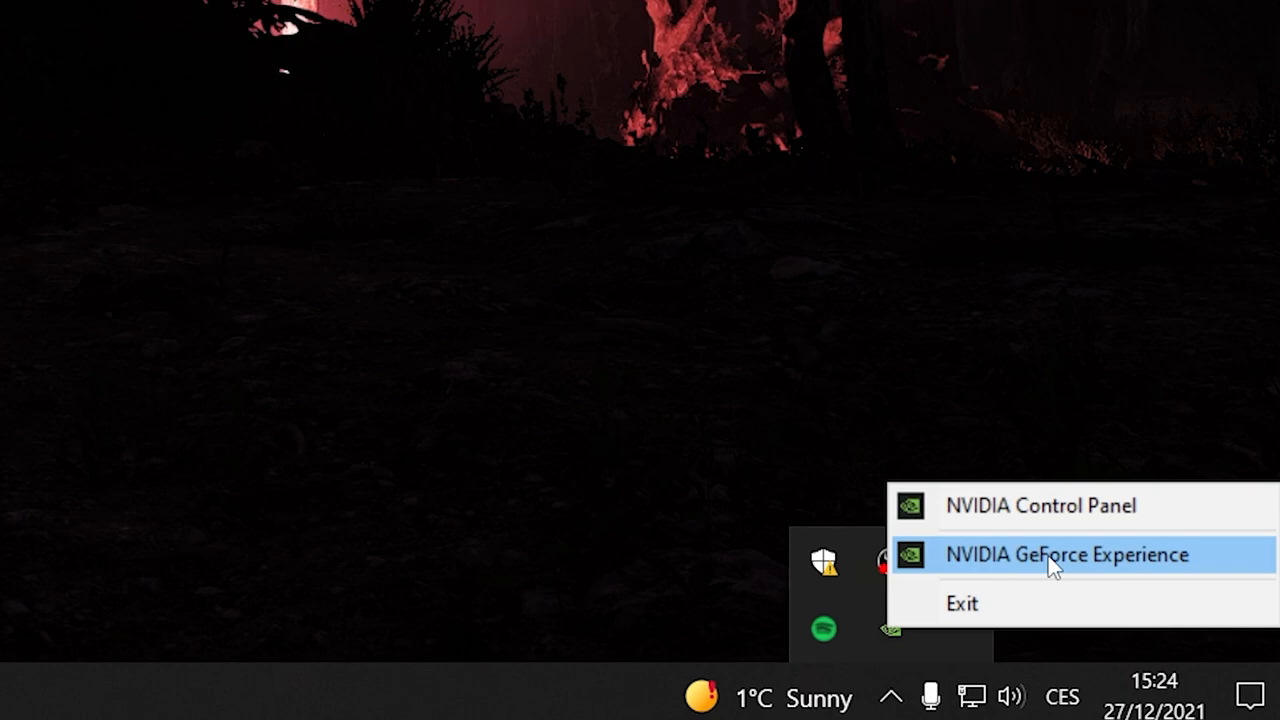
Launch NVIDIA GeForce Experience and go to its Drivers page.
left_click(1065, 554)
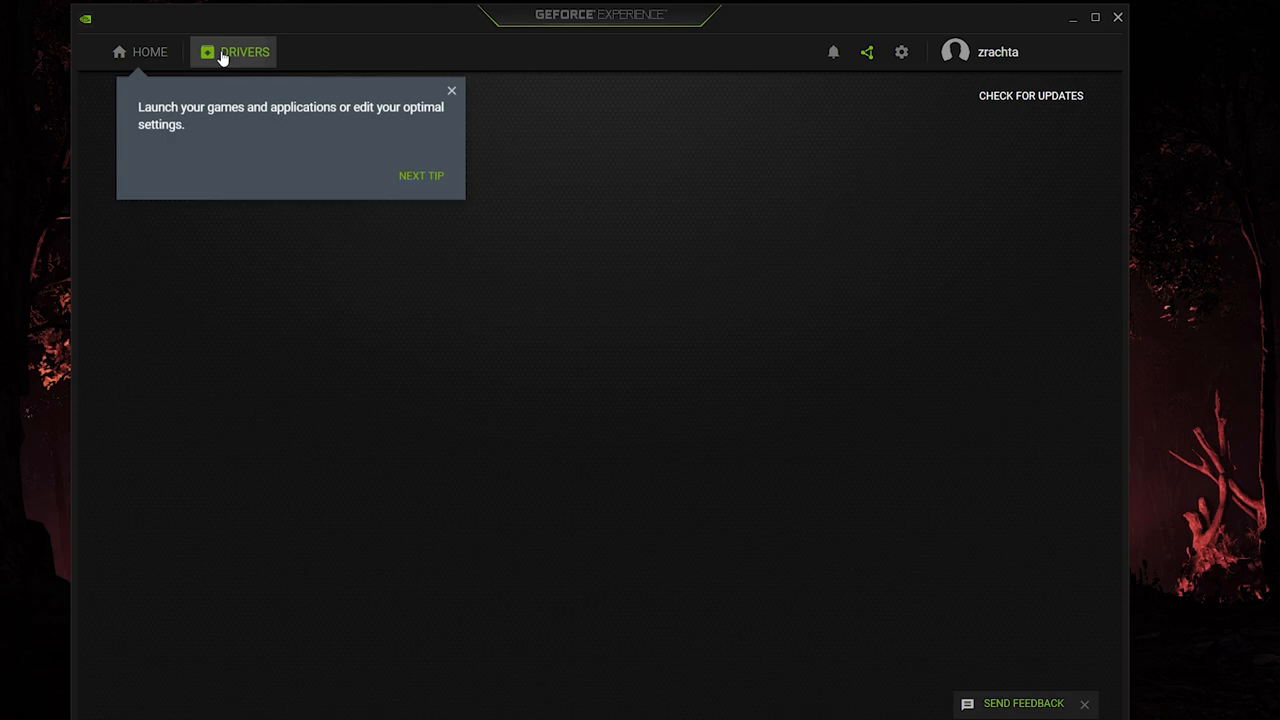
left_click(538, 707)
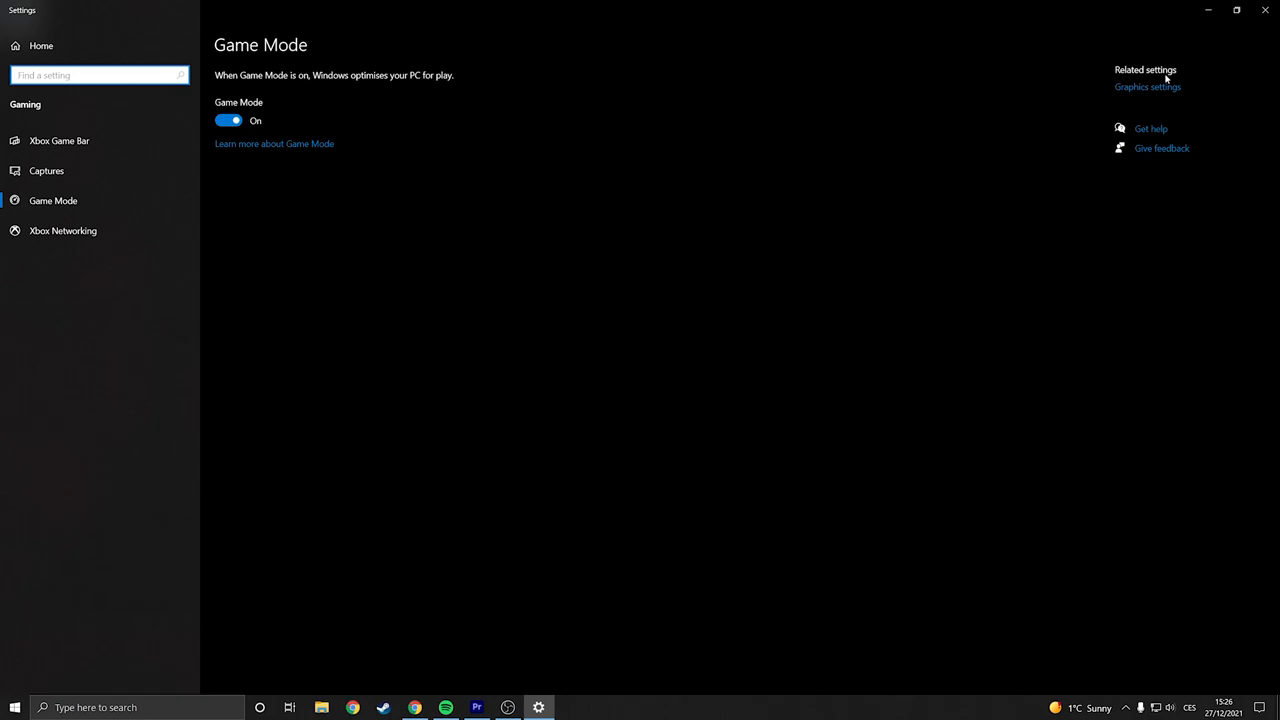
From Game Mode, open Graphics settings and browse to add the Hunt: Showdown executable.
left_click(1147, 86)
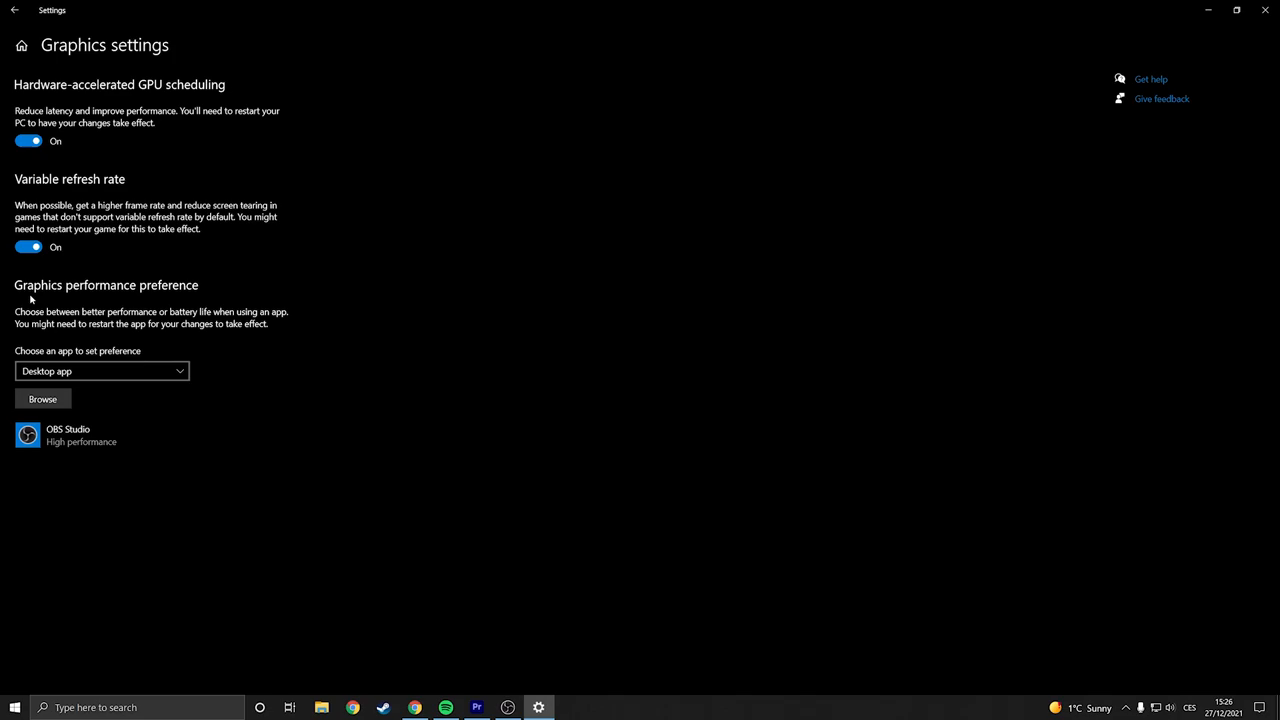
left_click(42, 399)
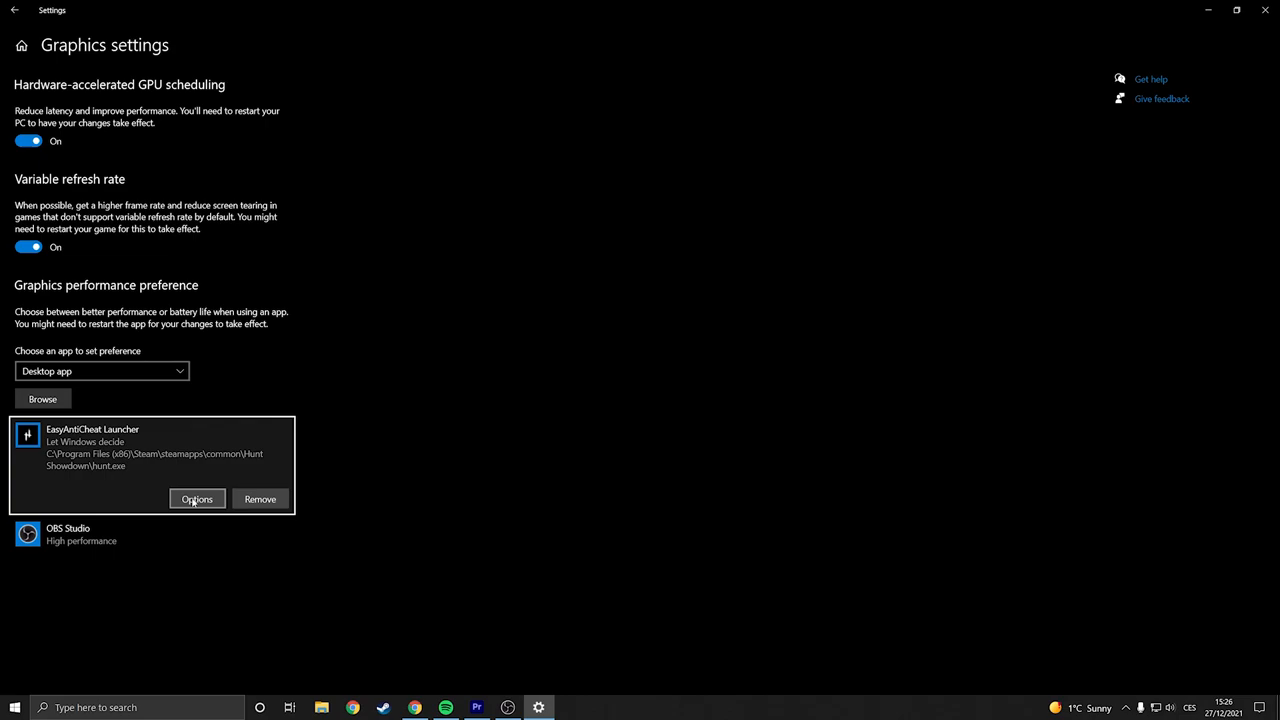
Open the Hunt entry's performance options, then the Additional power settings.
left_click(197, 499)
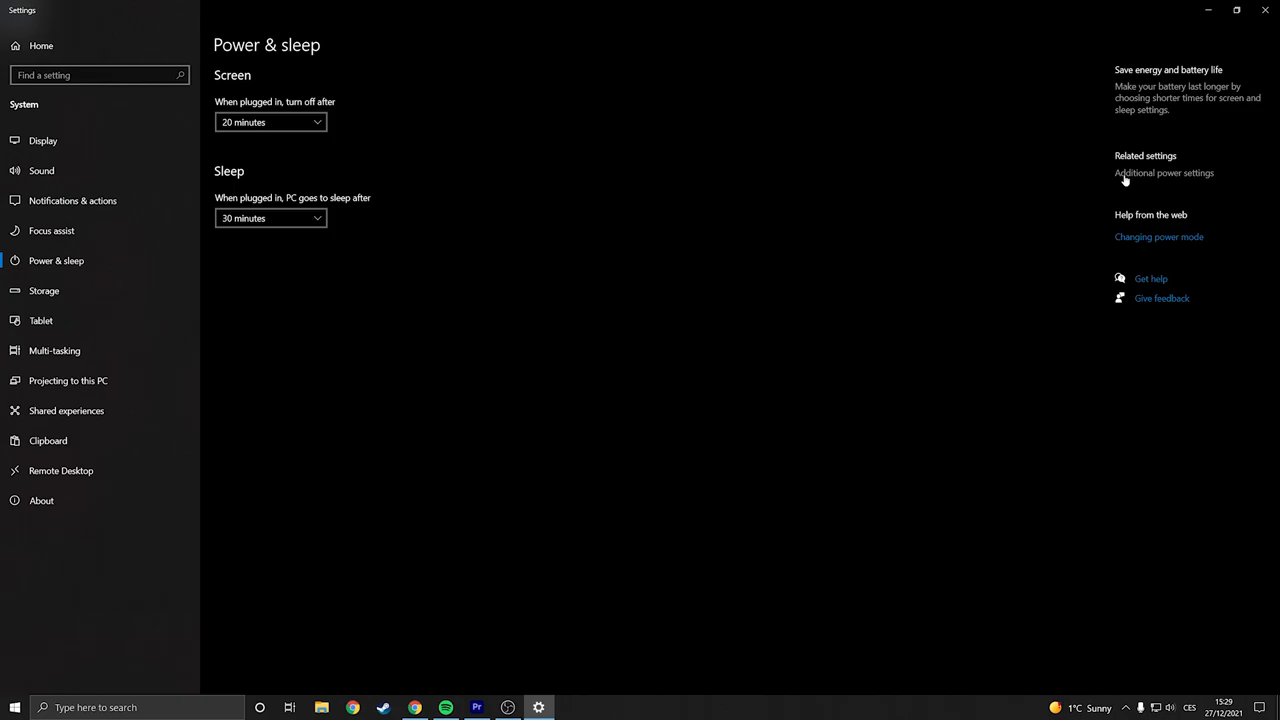
left_click(1163, 172)
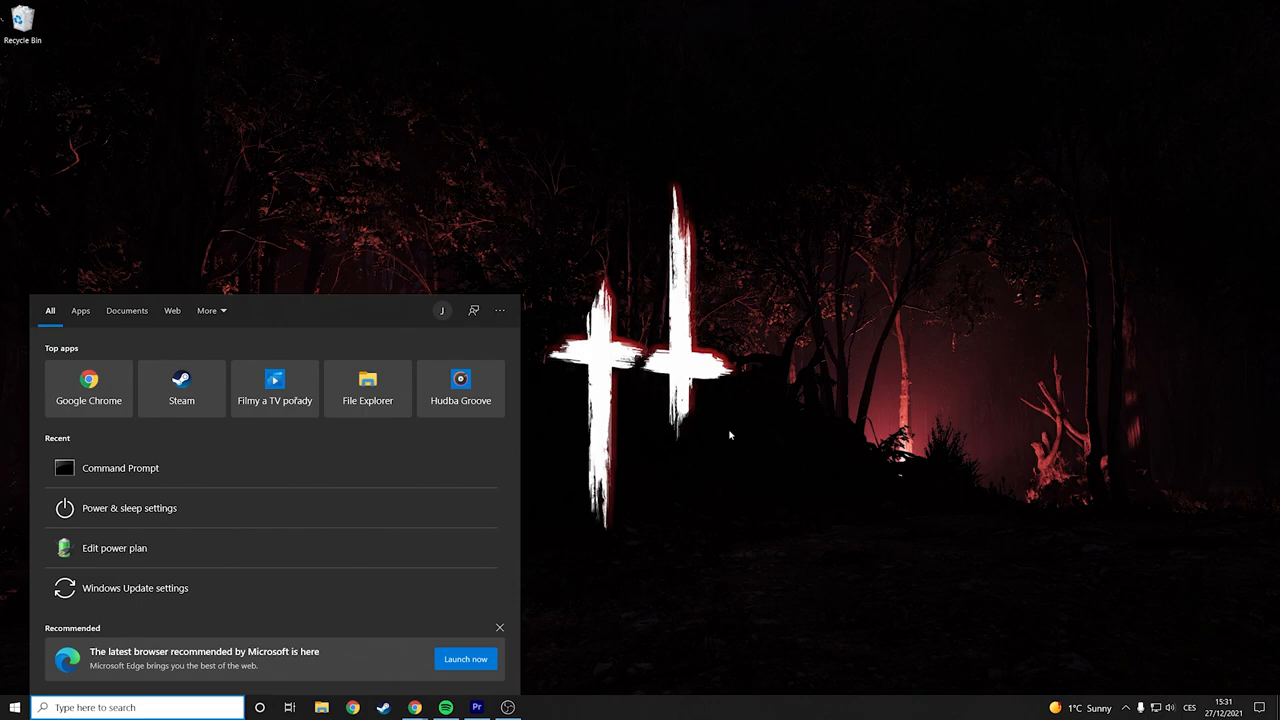
left_click(119, 467)
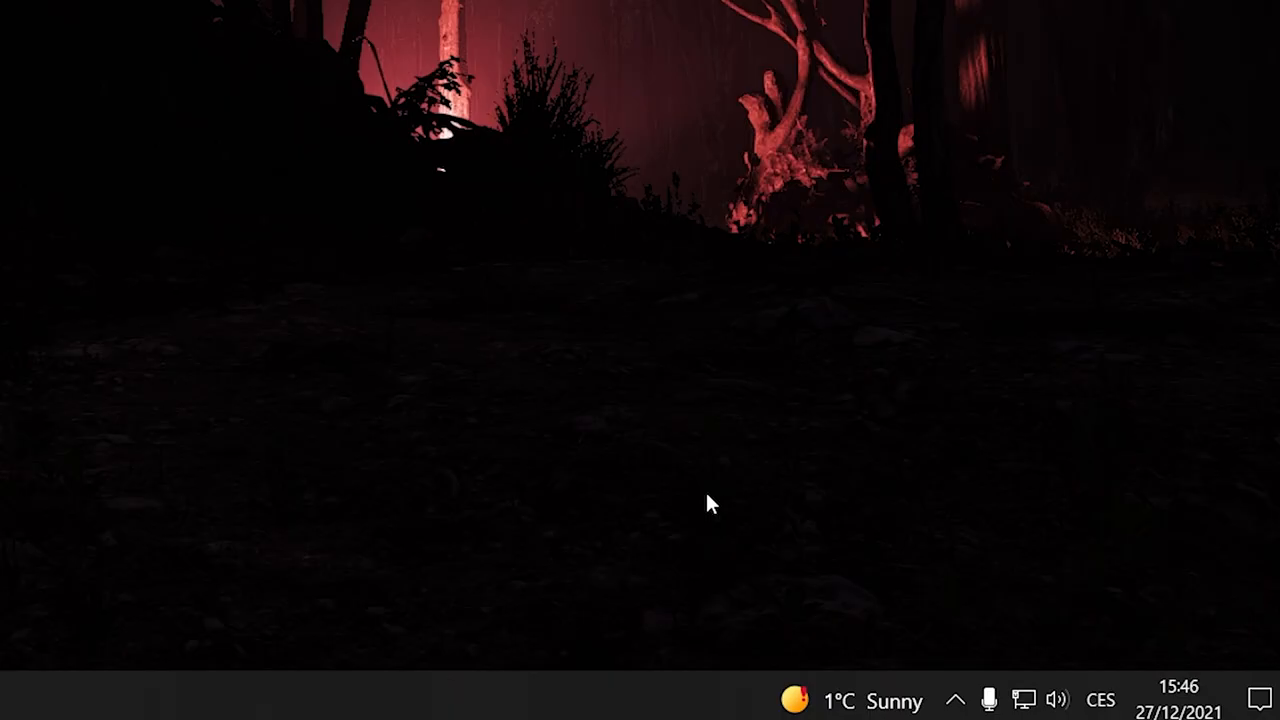
In NVIDIA Control Panel, select Use the advanced 3D image settings and reach Manage 3D settings.
left_click(477, 707)
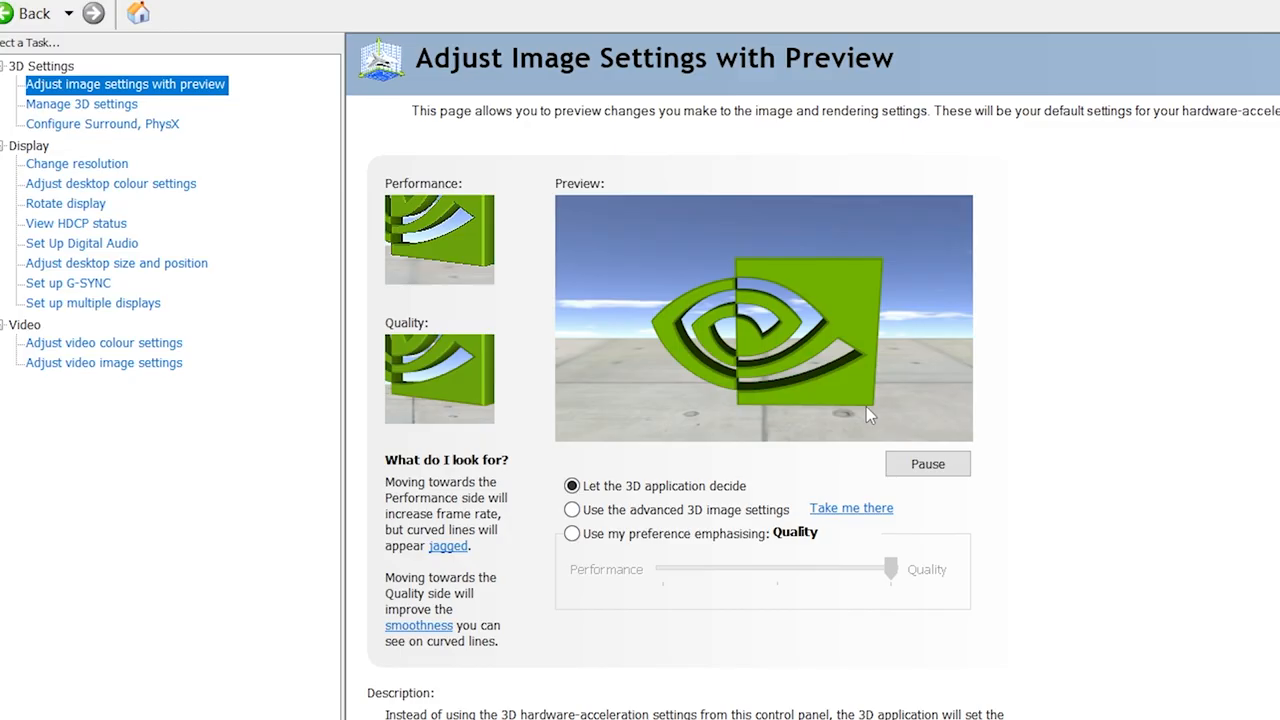
left_click(571, 533)
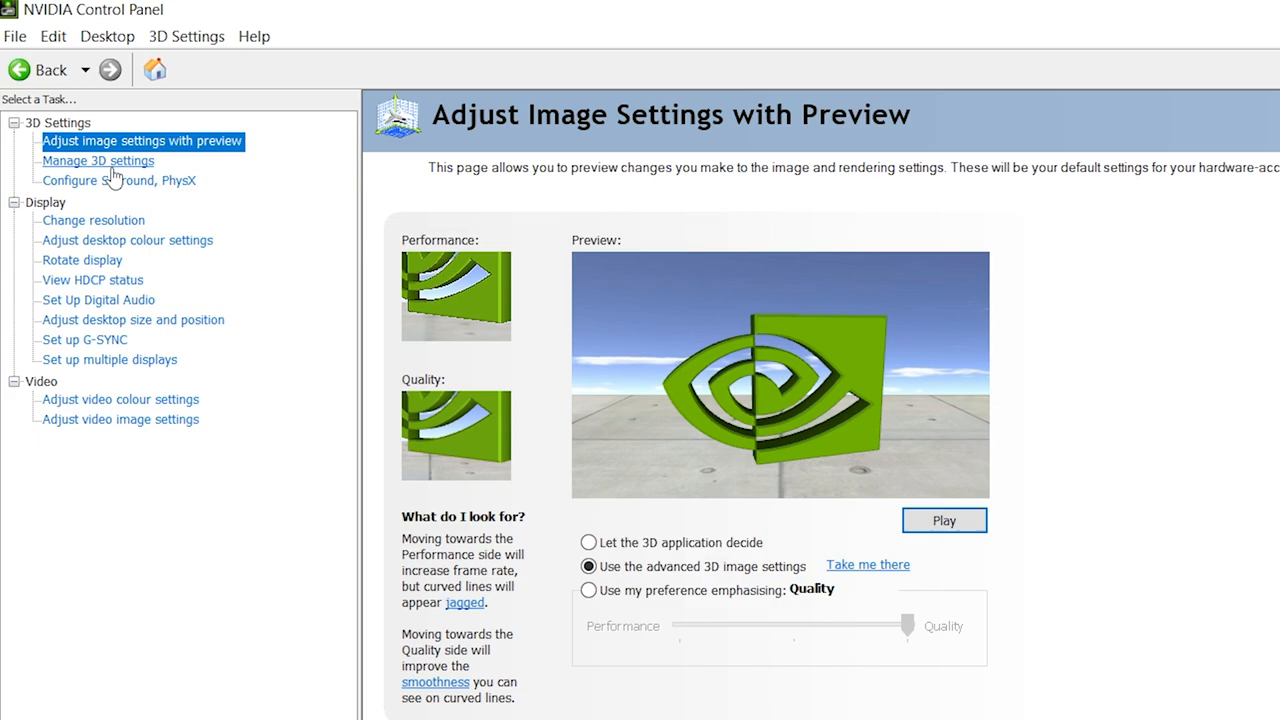
left_click(97, 160)
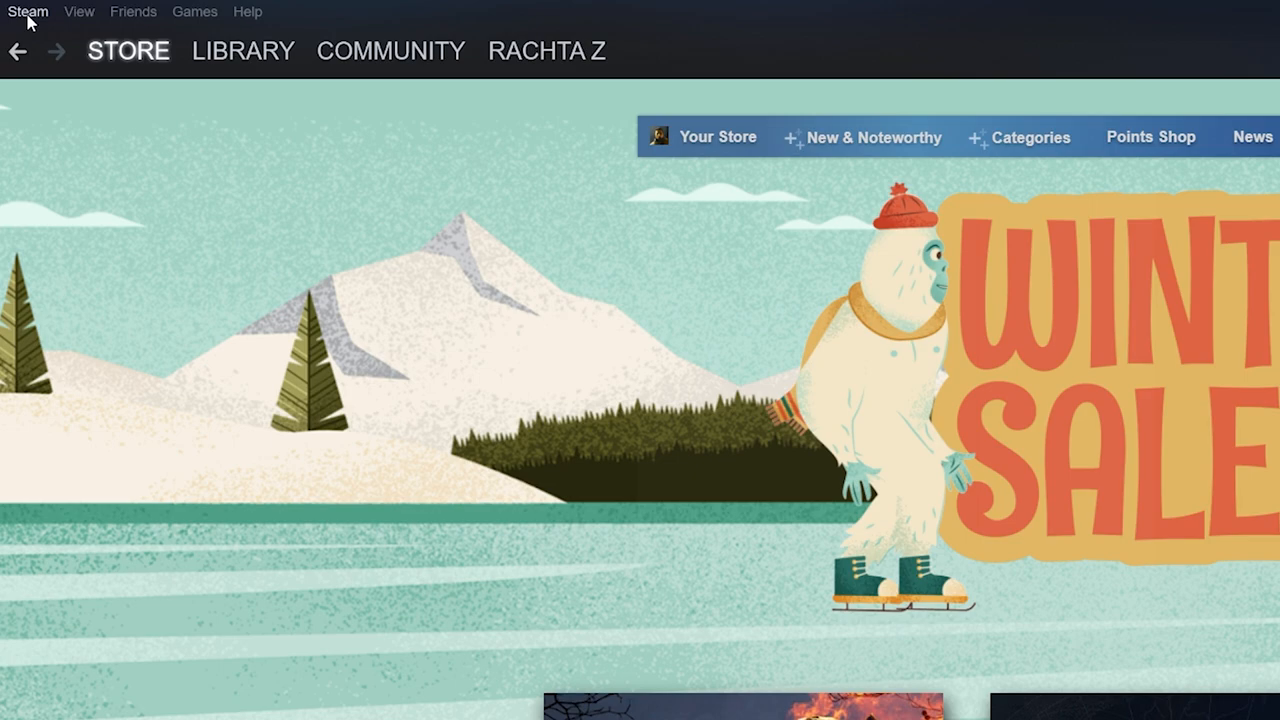
Open Steam's Settings window from the Steam client menu.
left_click(28, 11)
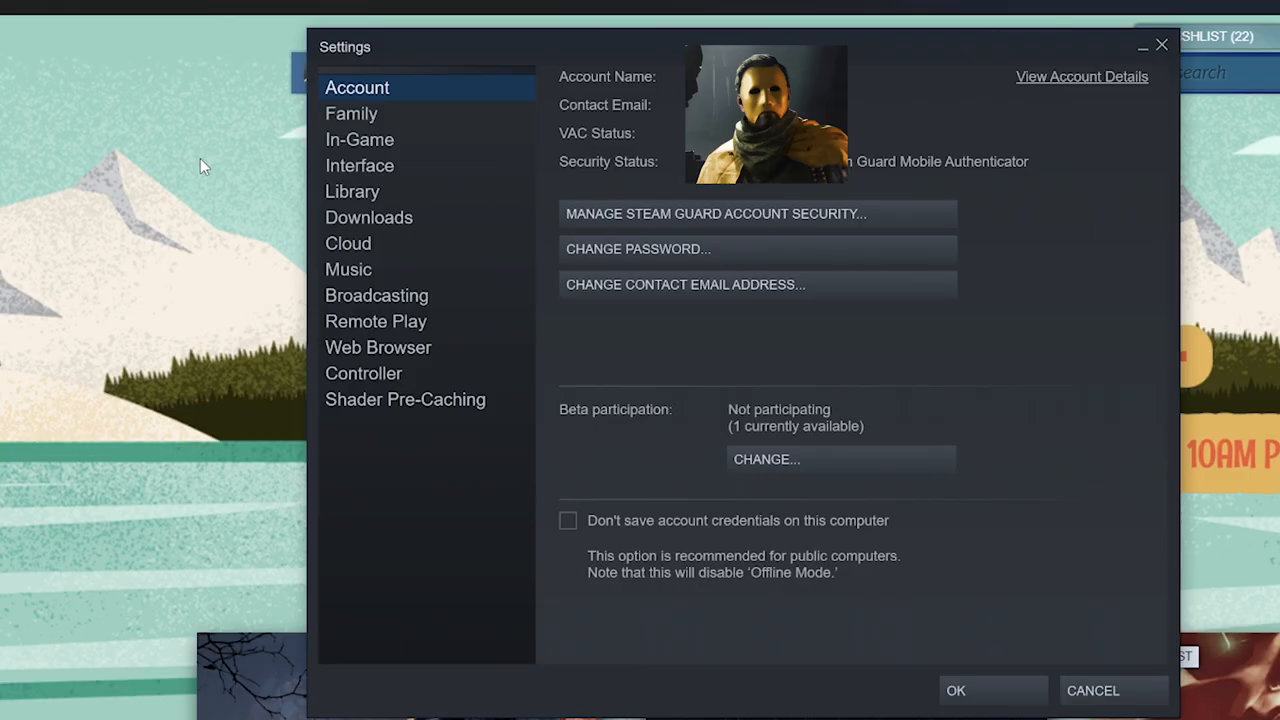
left_click(359, 139)
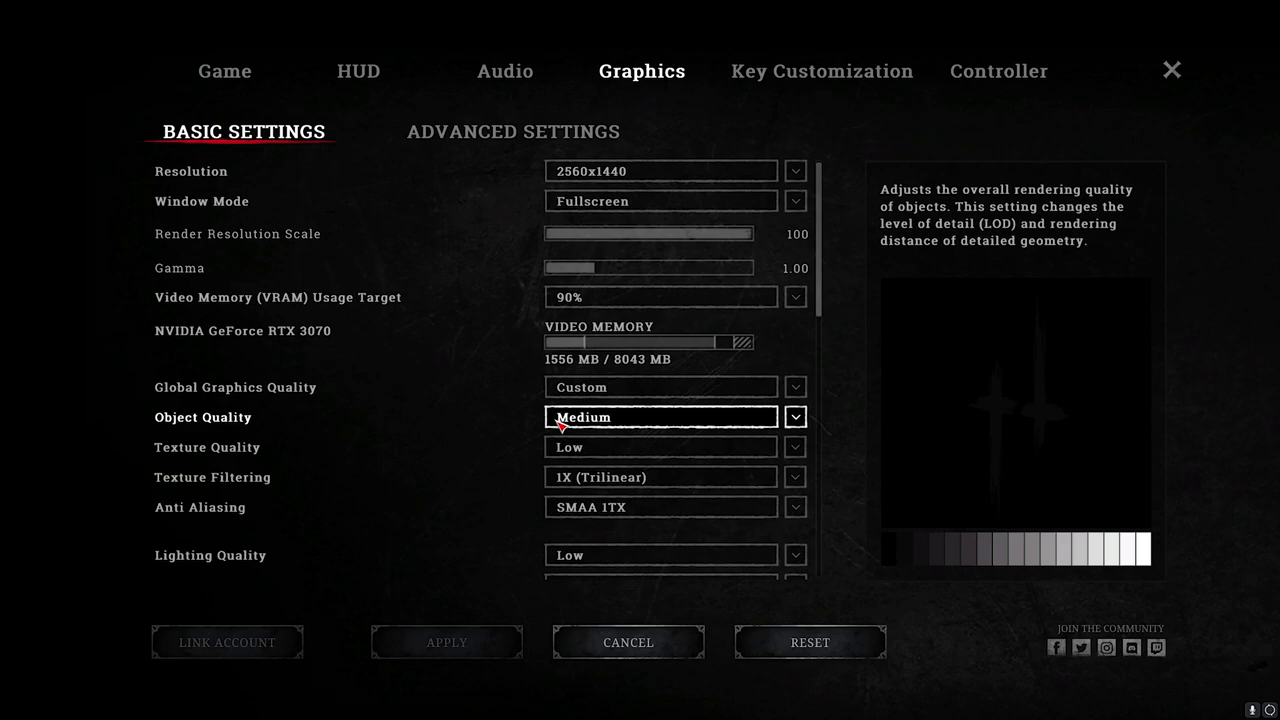
Scroll Hunt: Showdown's graphics options and switch to the Advanced Settings view.
scroll("down", 3)
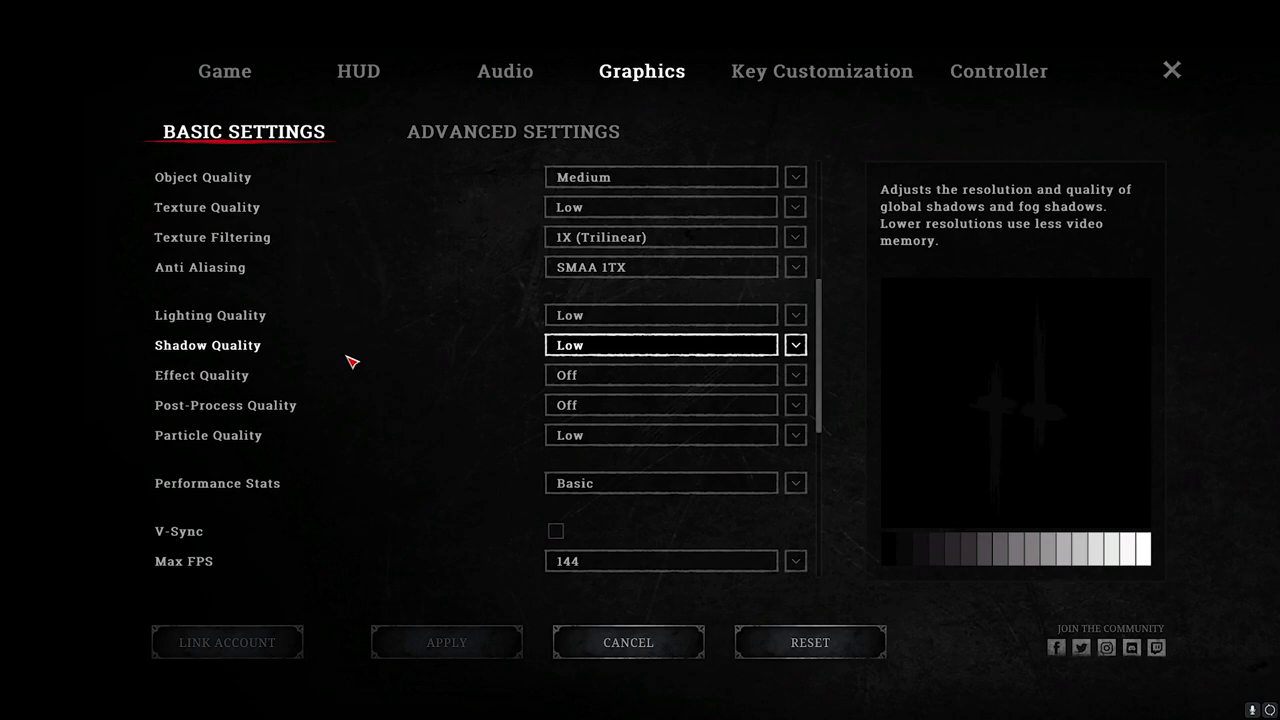
left_click(513, 131)
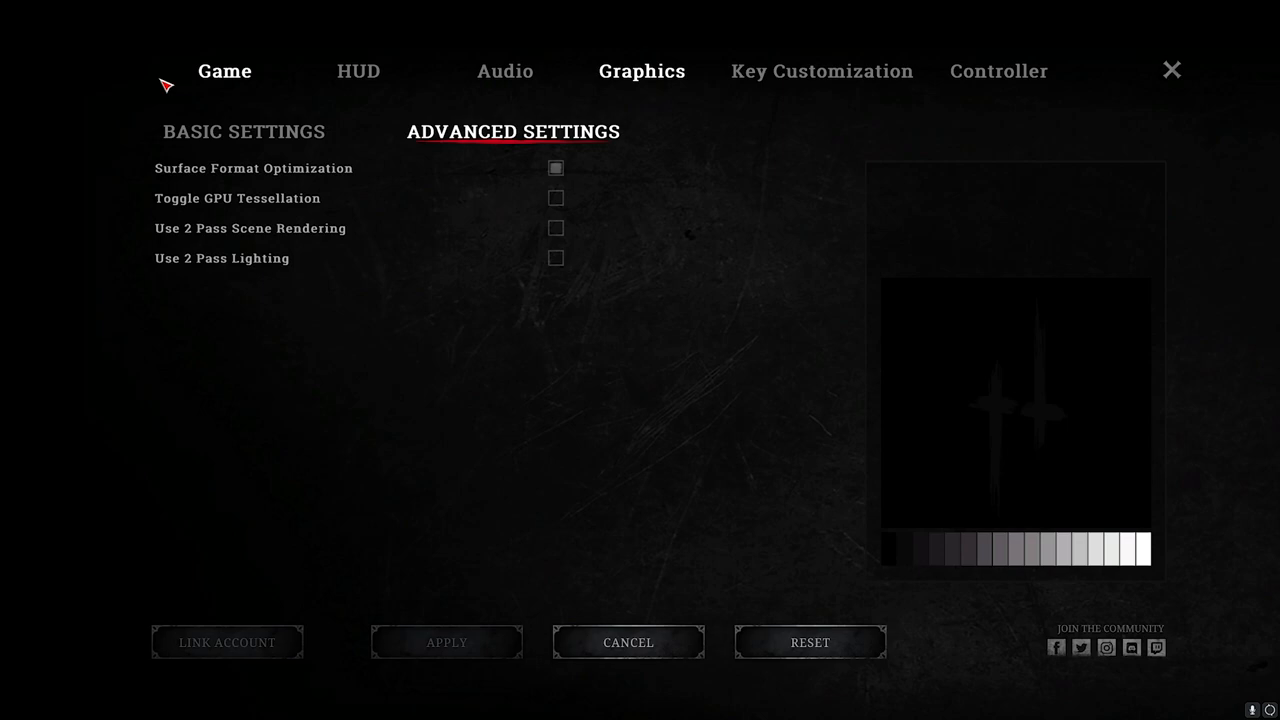
left_click(243, 131)
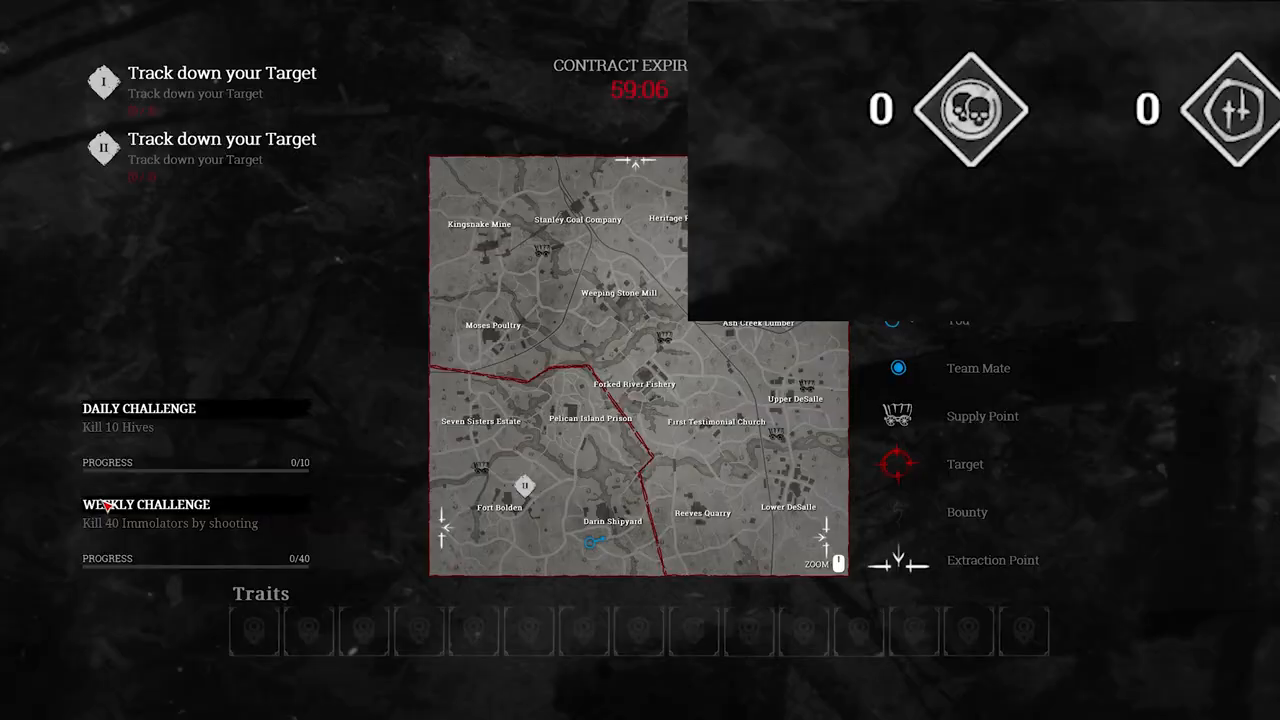
mouse_move(610, 540)
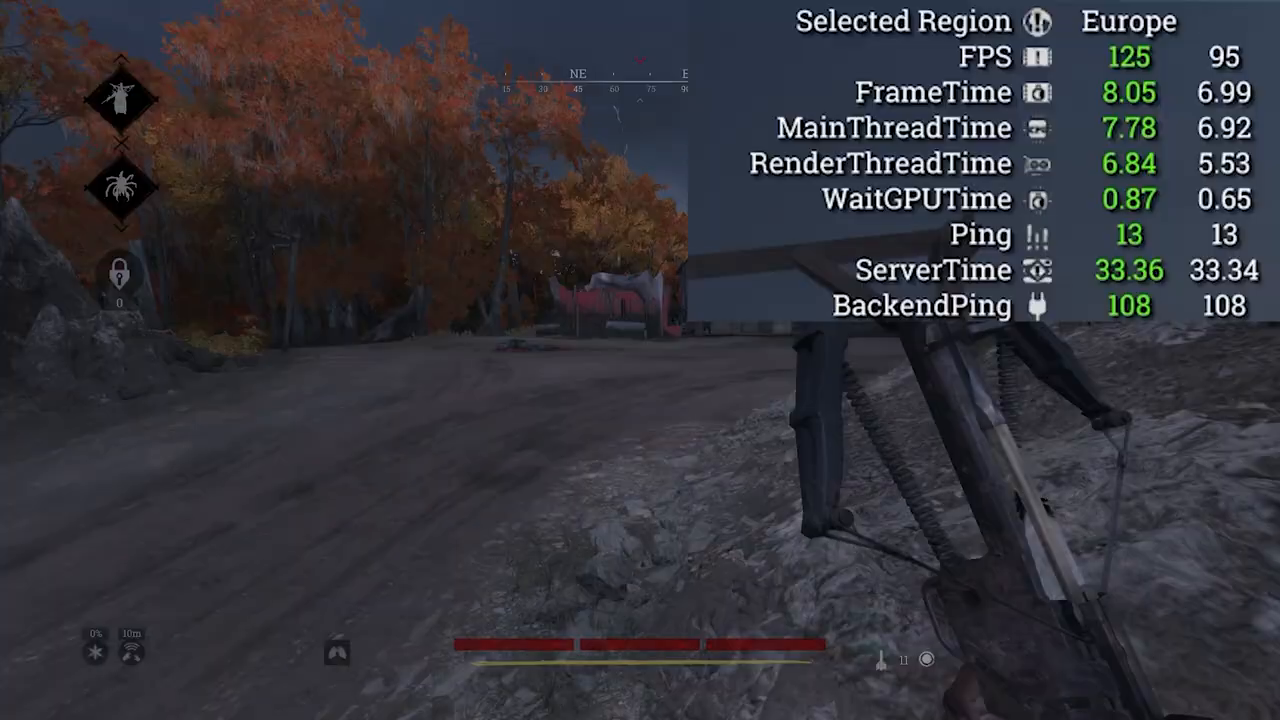
mouse_move(640, 360)
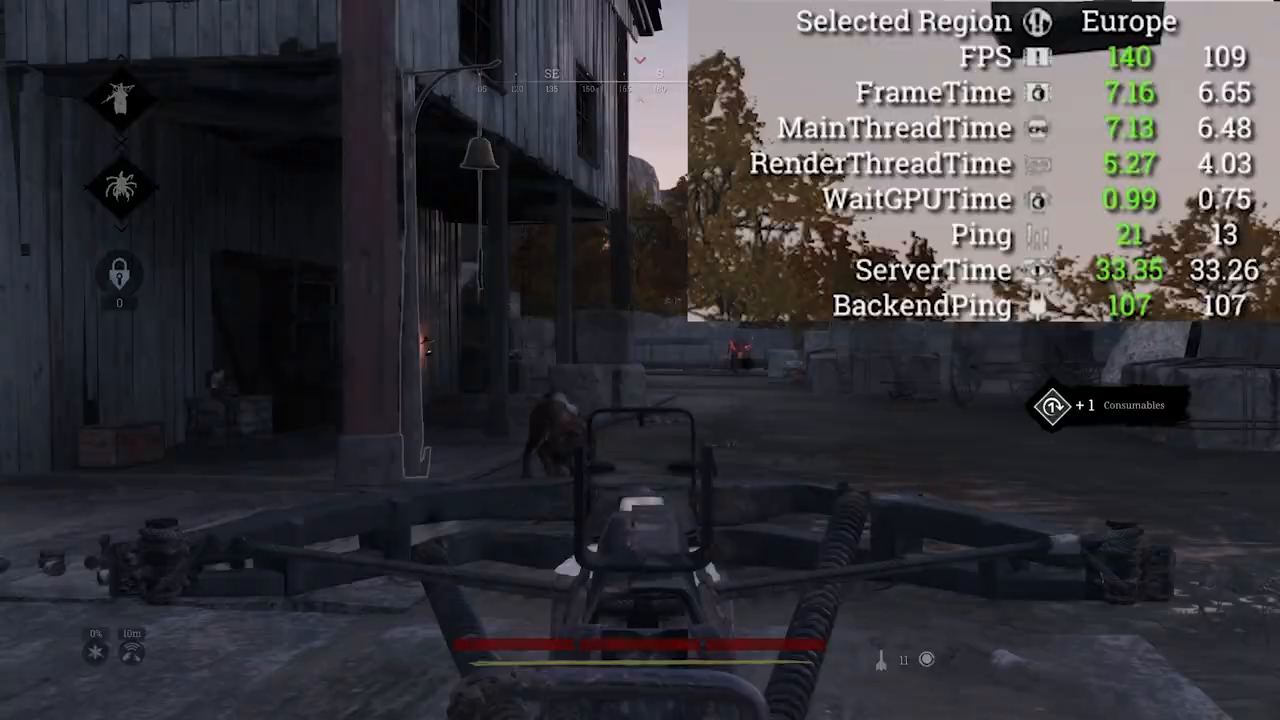